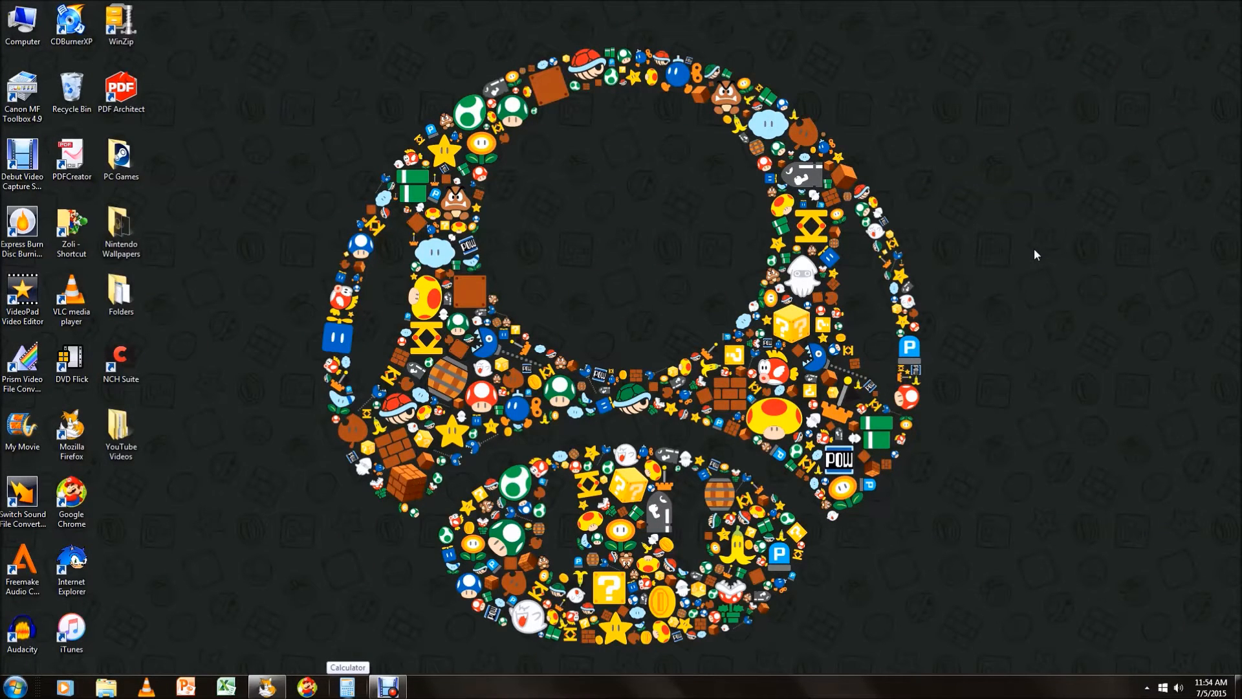
mouse_move(165, 193)
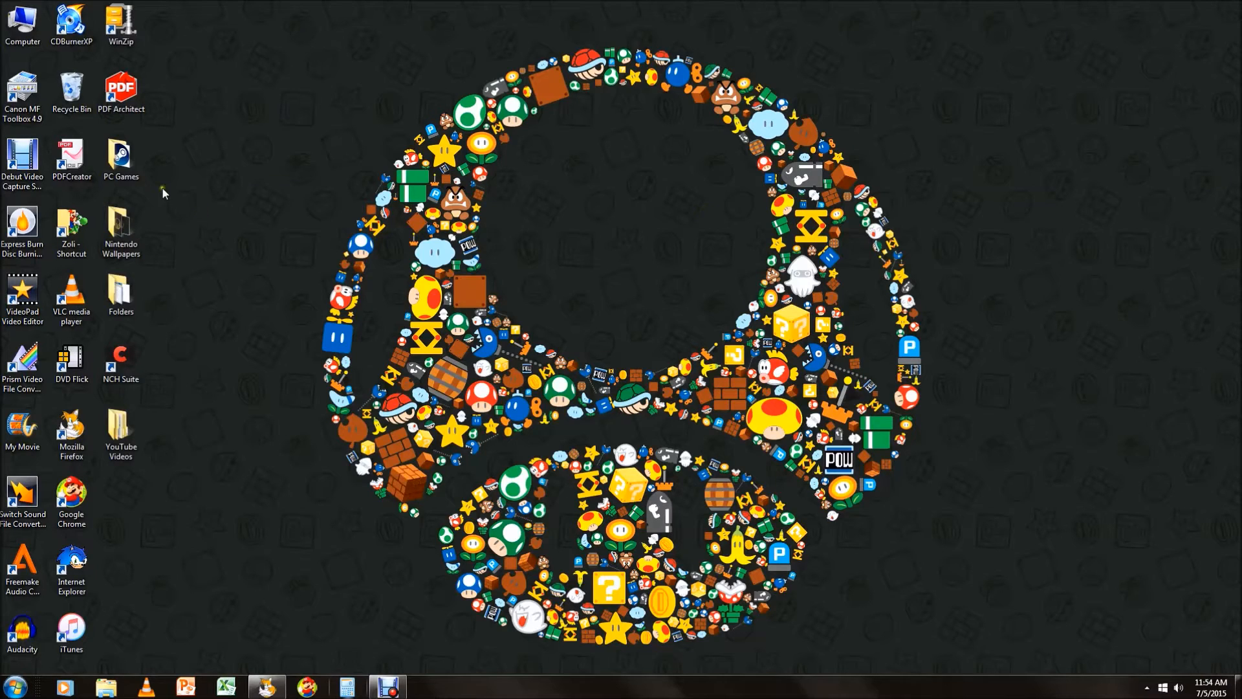
Launch GameRanger from the shortcut in the Star Wars Battlefront II folder under PC Games.
double_click(120, 155)
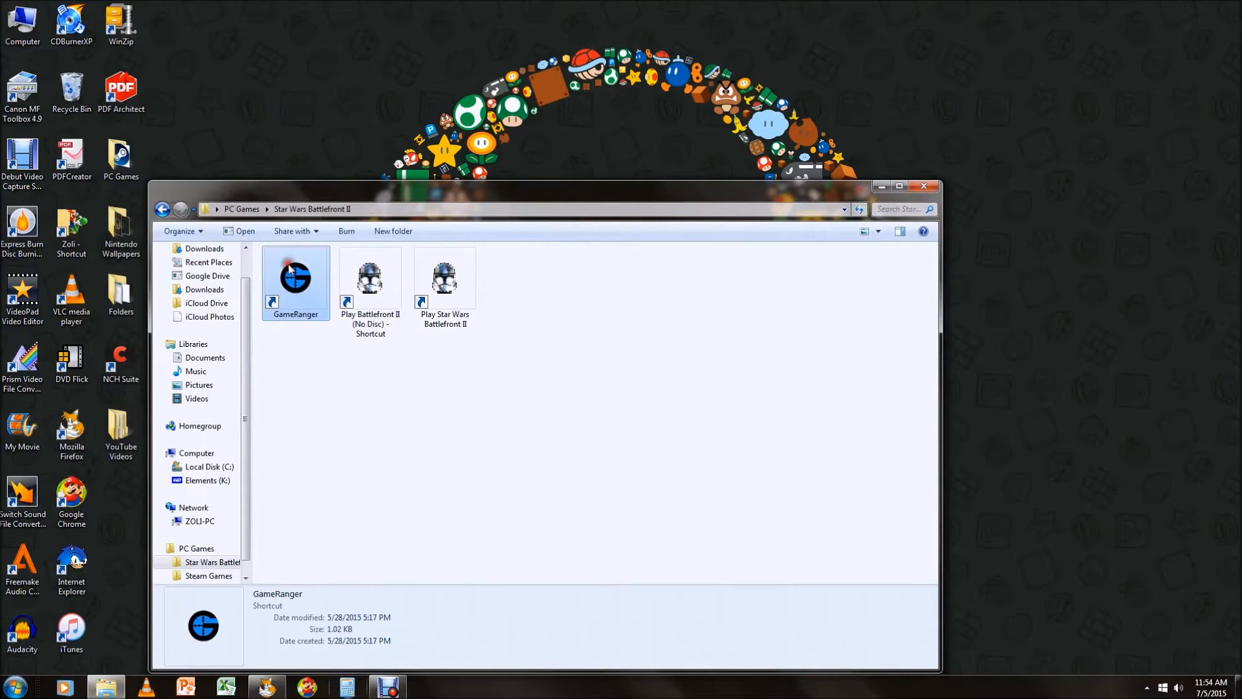
double_click(295, 277)
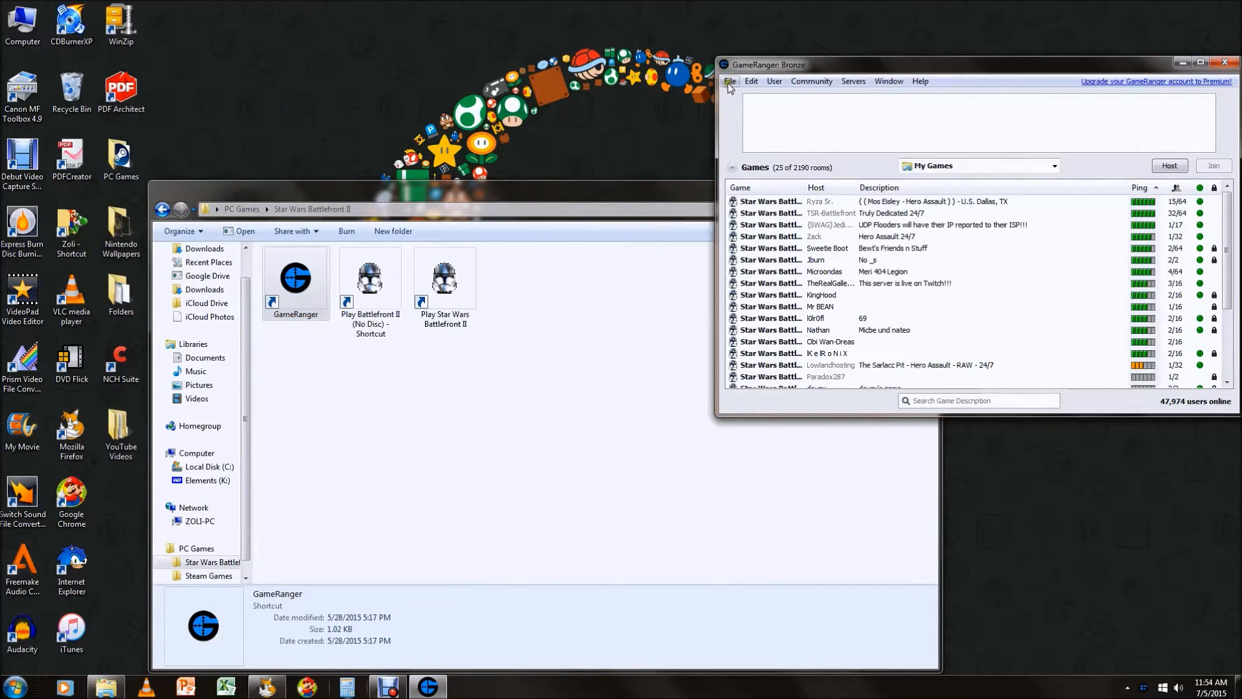
Reach the Network settings in GameRanger's Options via Edit, glancing at Sound on the way.
click(751, 80)
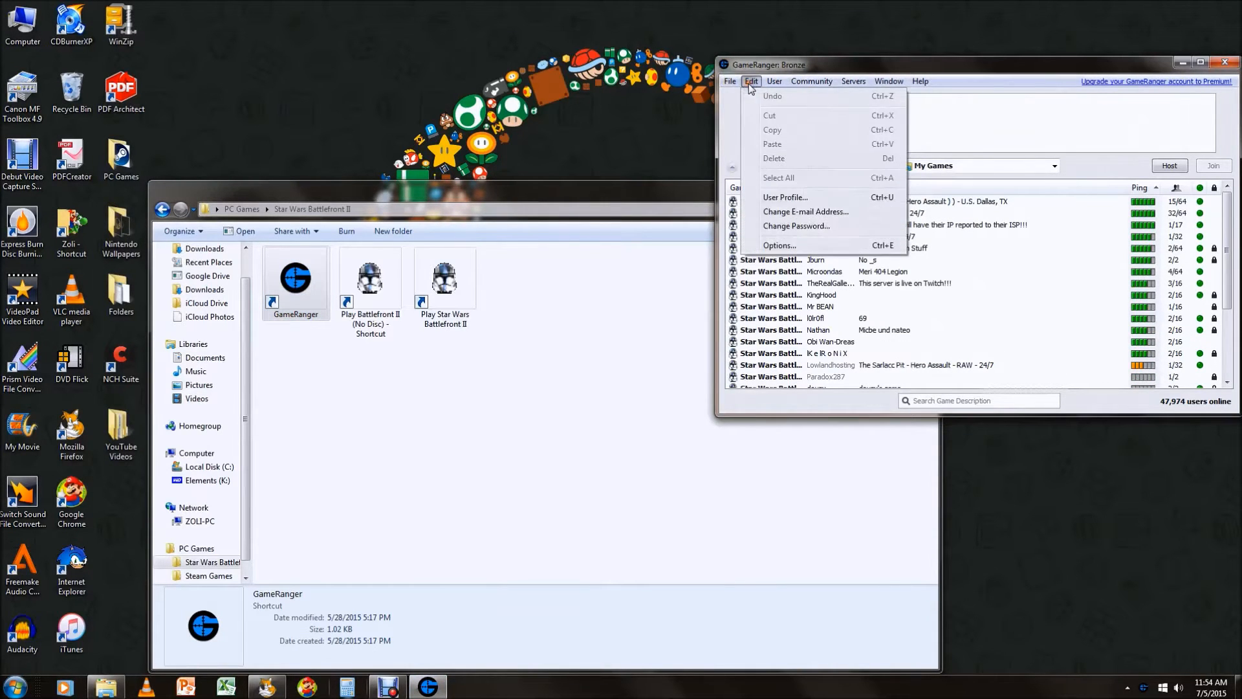
click(779, 246)
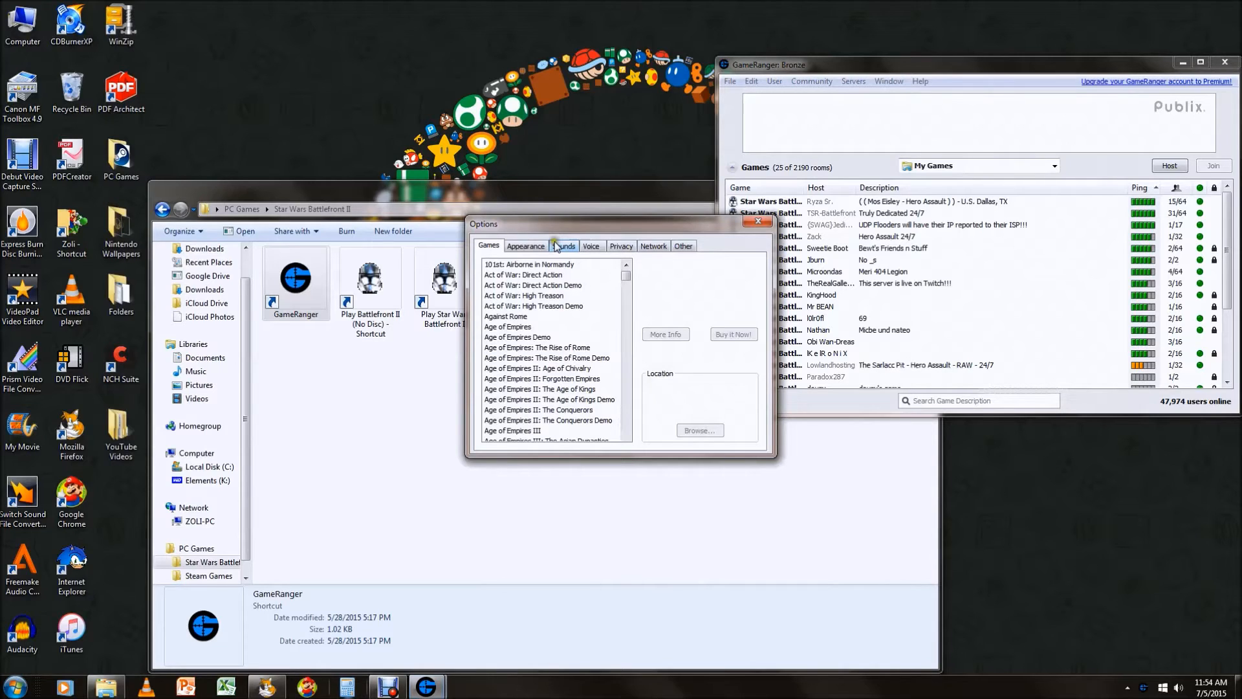
click(653, 246)
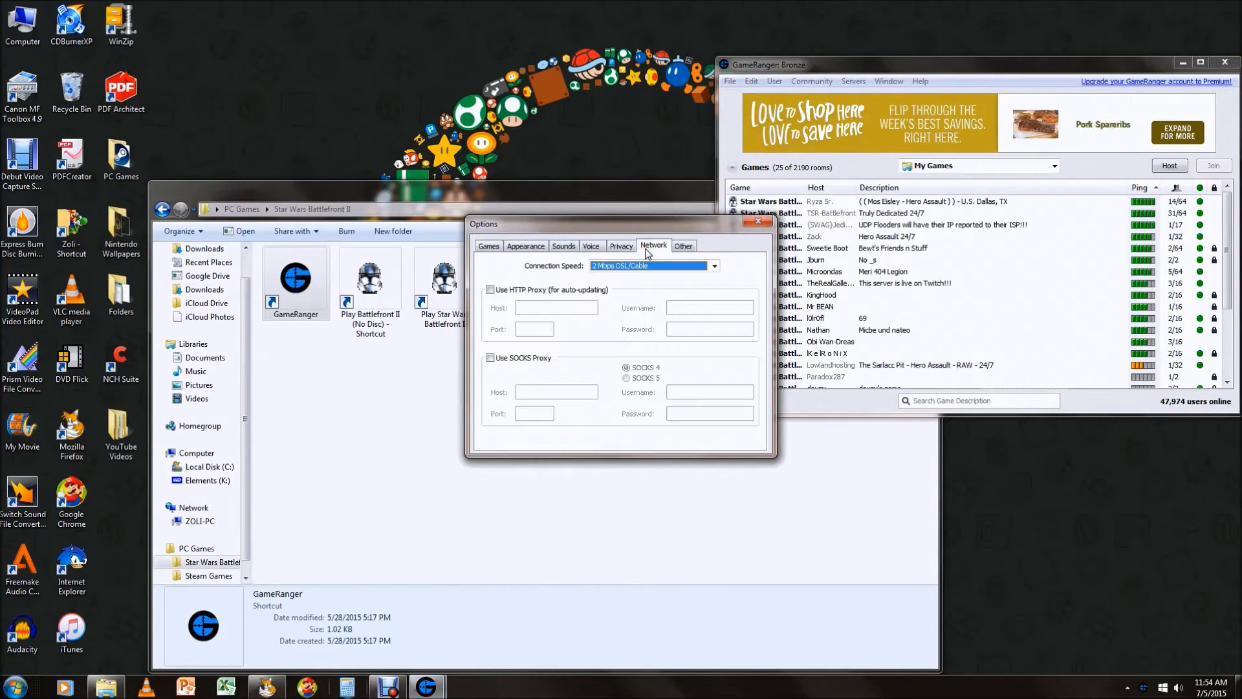
click(564, 246)
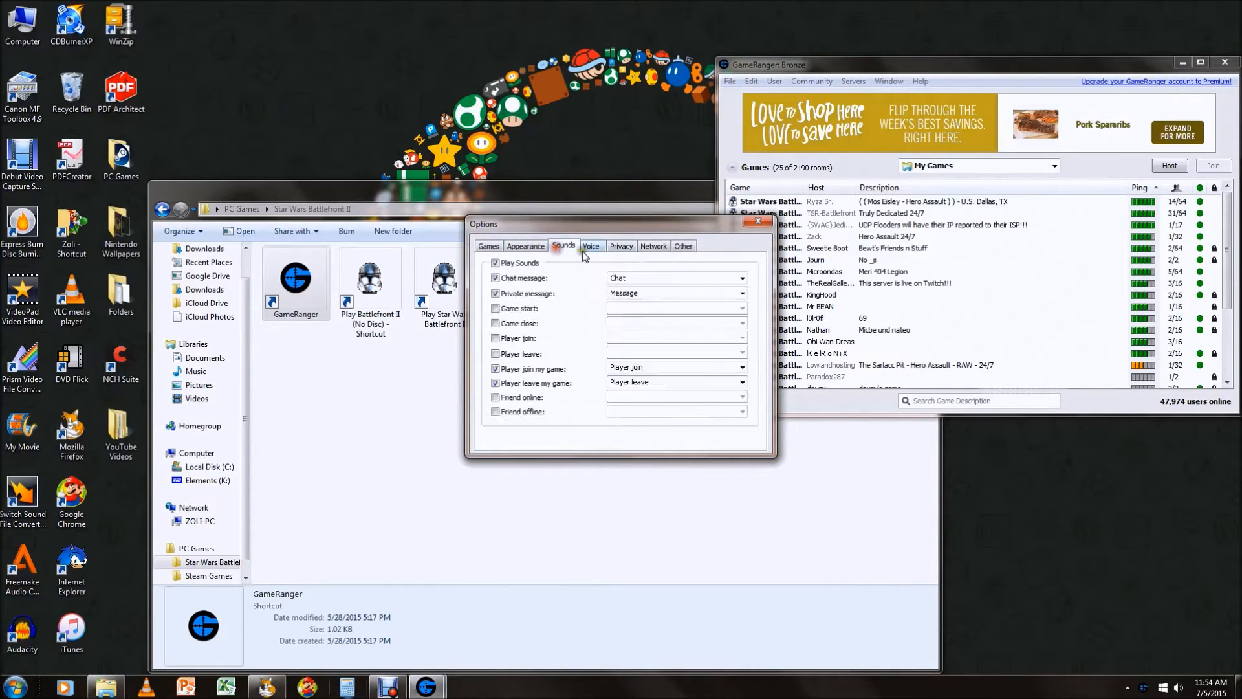
click(652, 246)
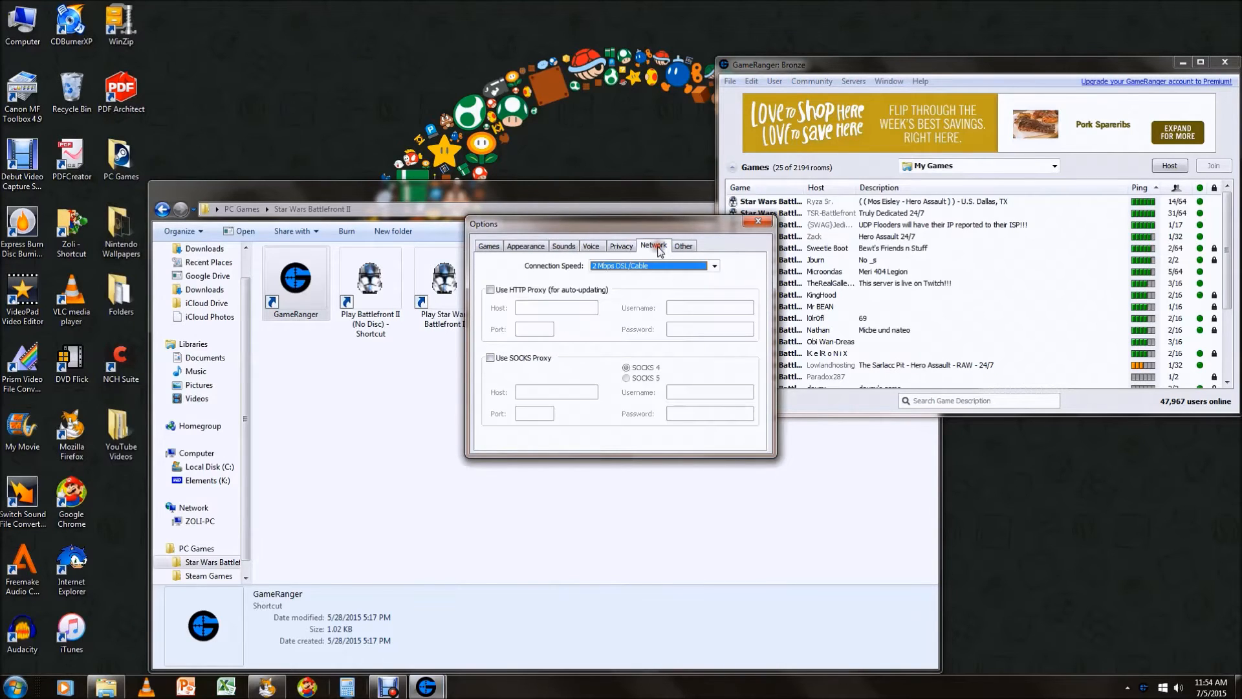
Set Connection Speed to 2 Mbps DSL/Cable, trying 512 Kbps DSL/Cable before settling on 2 Mbps.
click(714, 265)
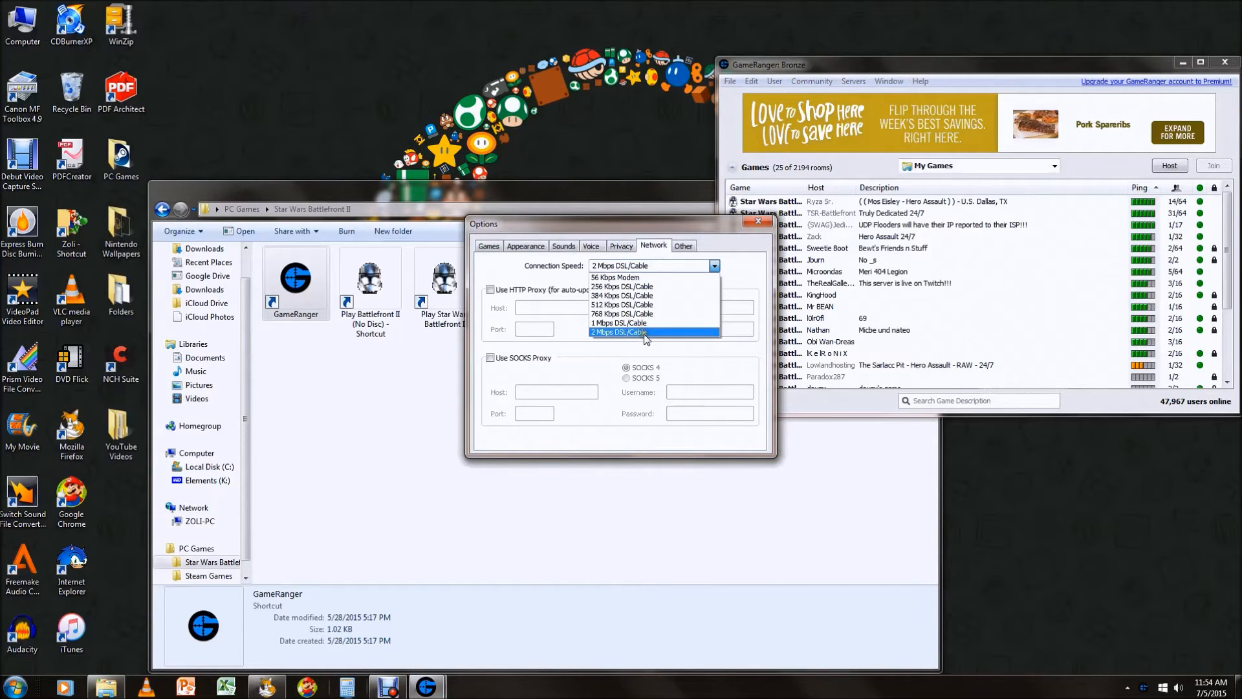
click(619, 332)
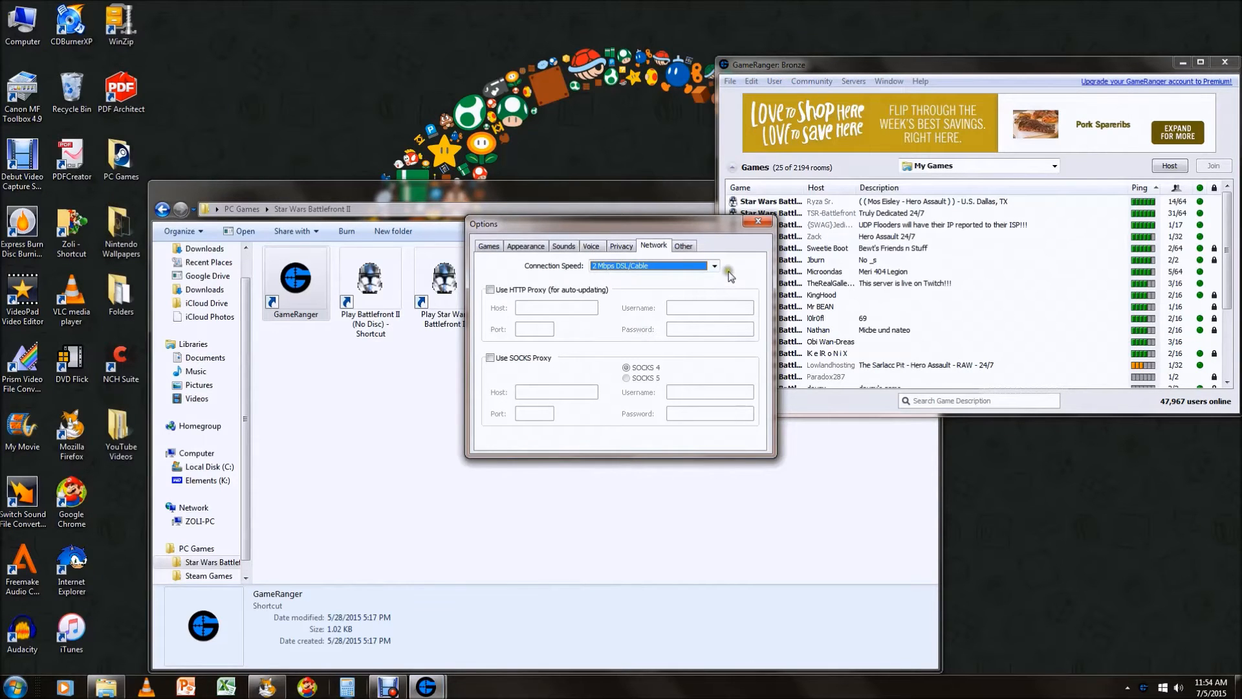
click(714, 265)
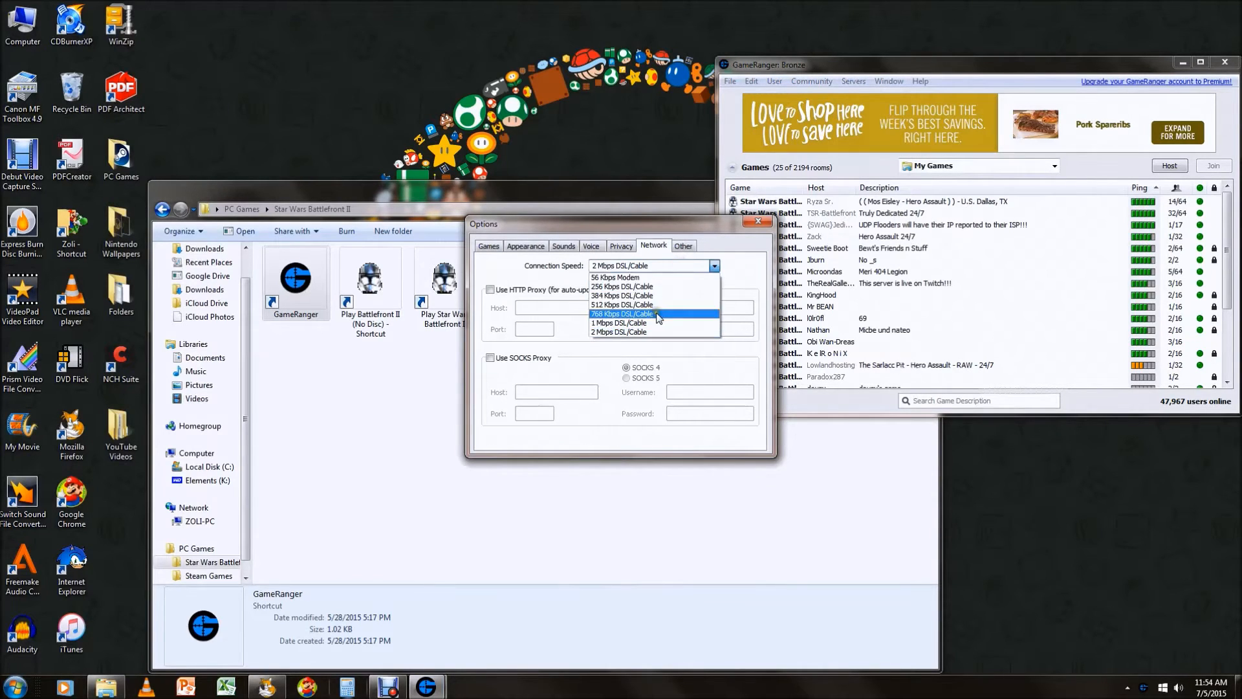
click(621, 304)
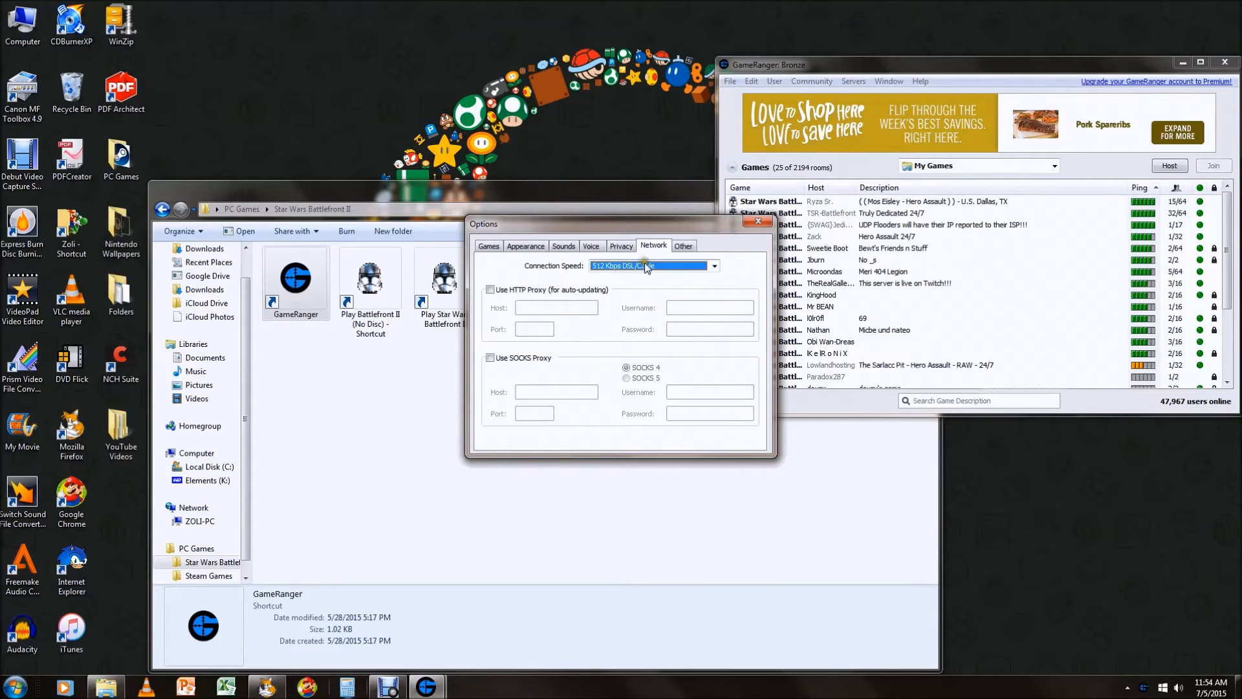
click(714, 267)
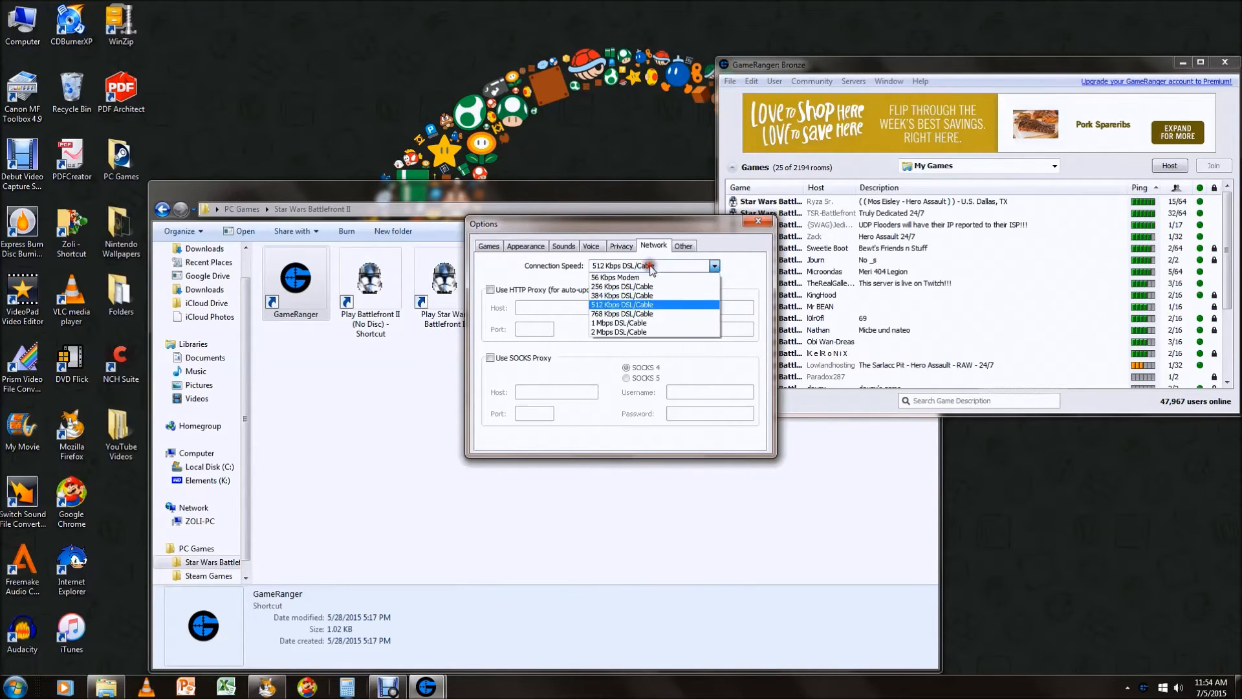
click(618, 332)
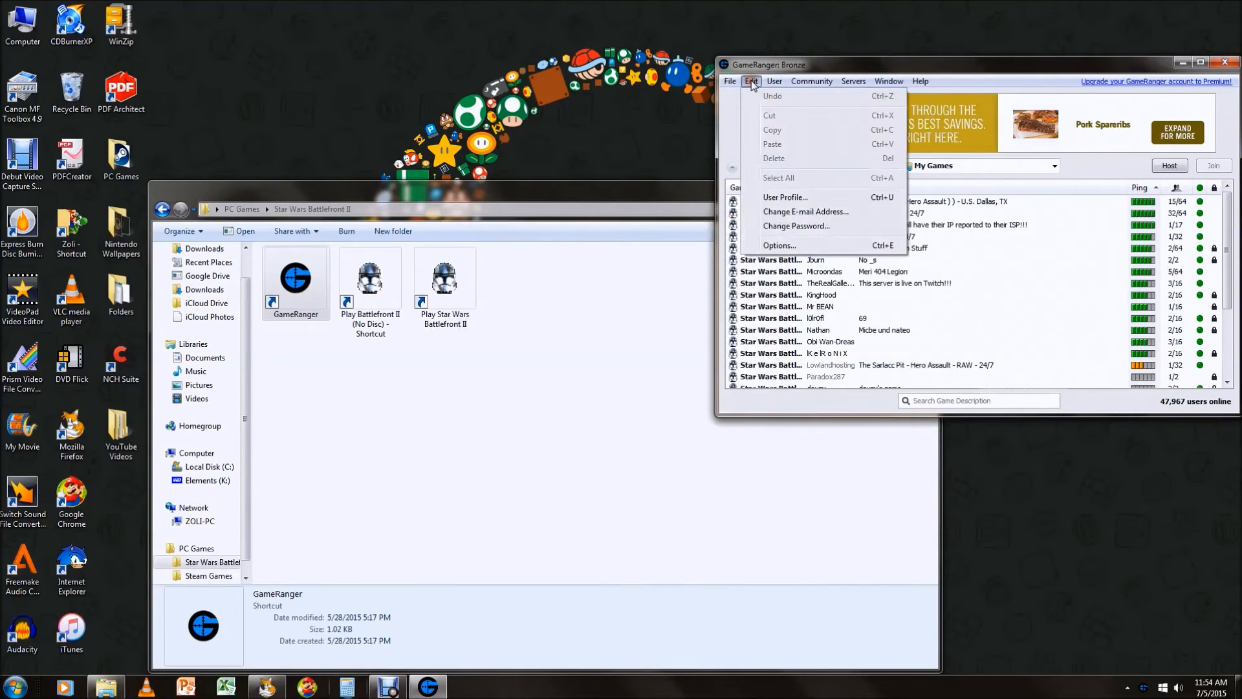
click(889, 80)
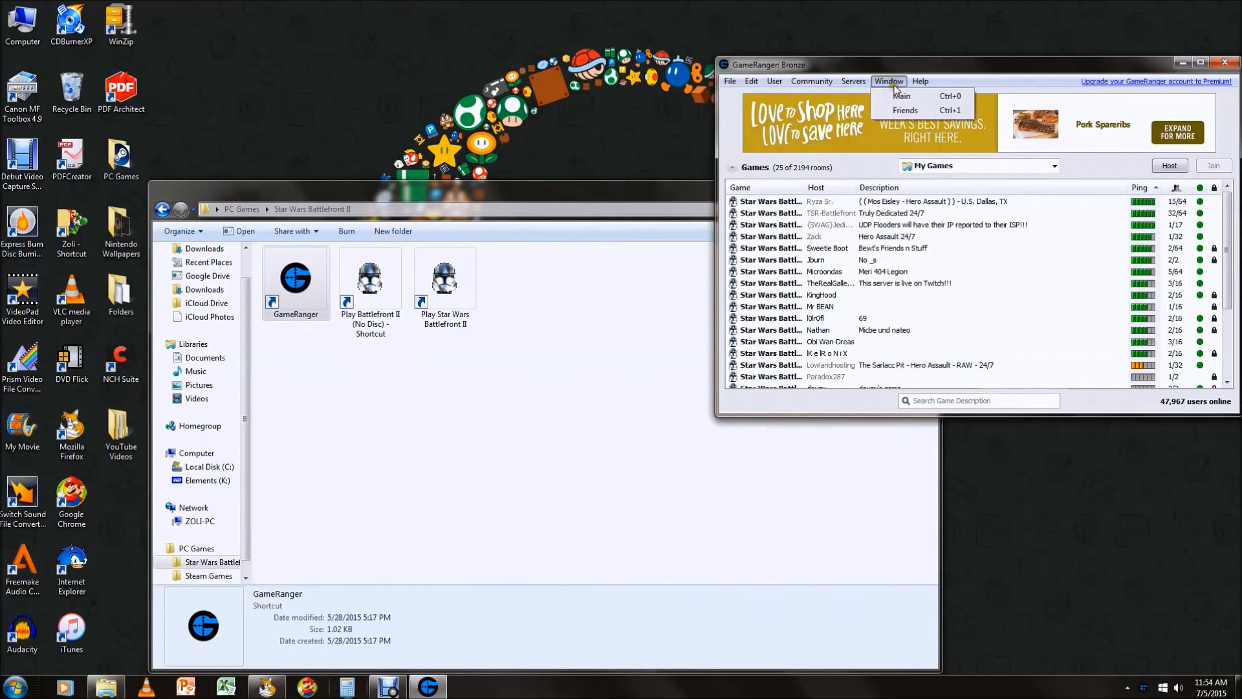
click(751, 81)
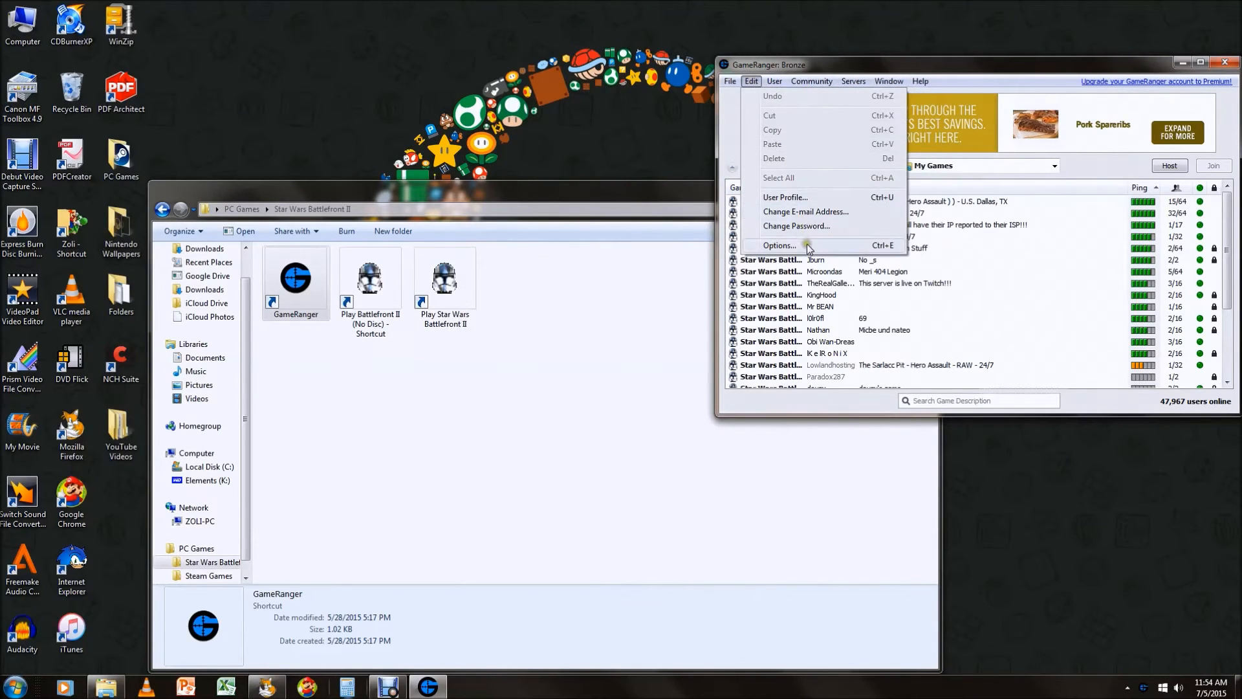
click(779, 245)
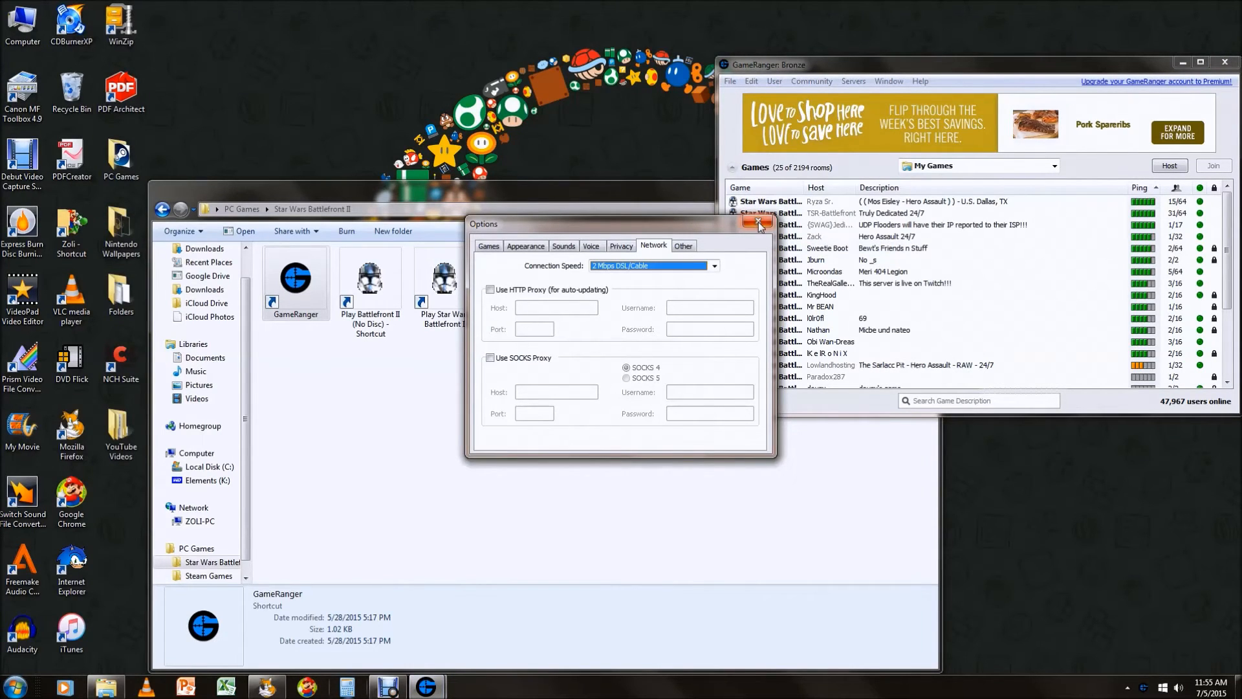
mouse_move(758, 225)
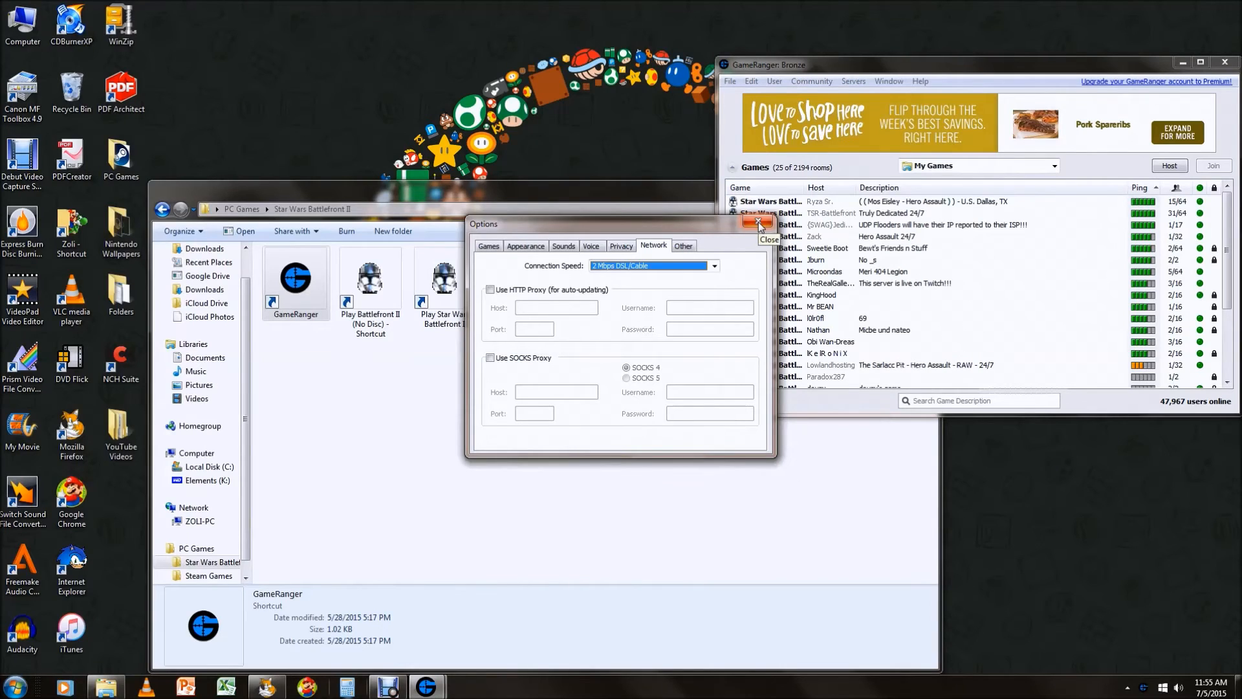
click(753, 223)
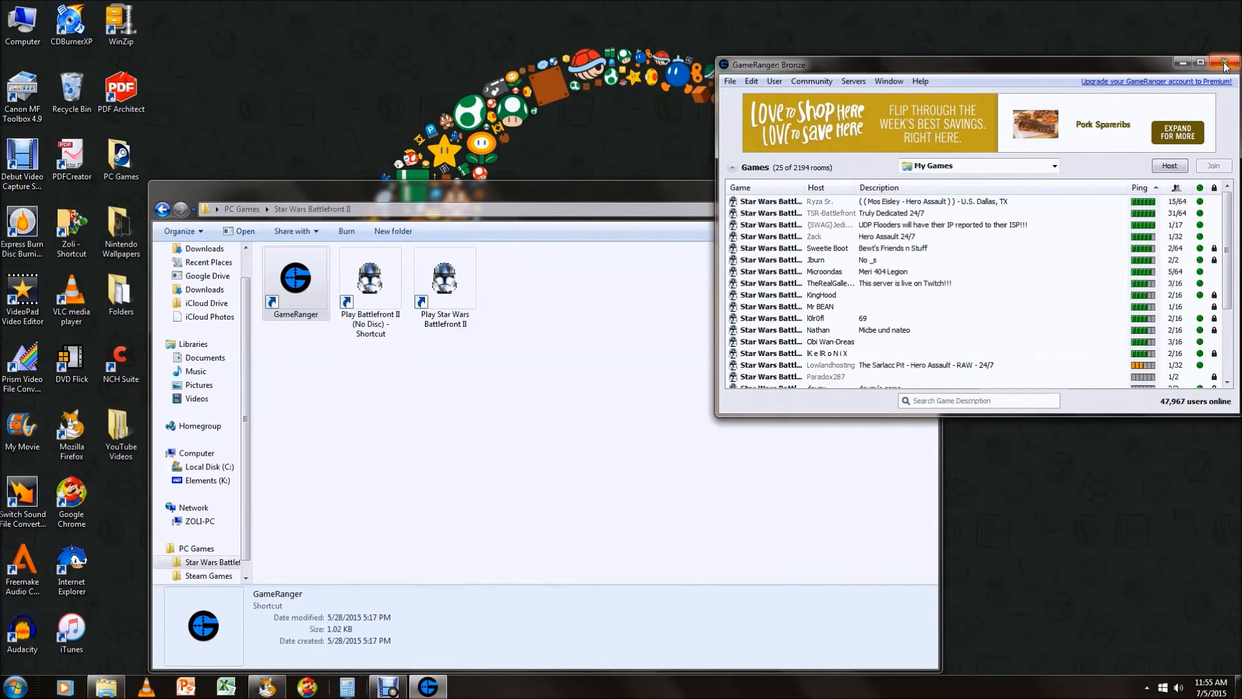